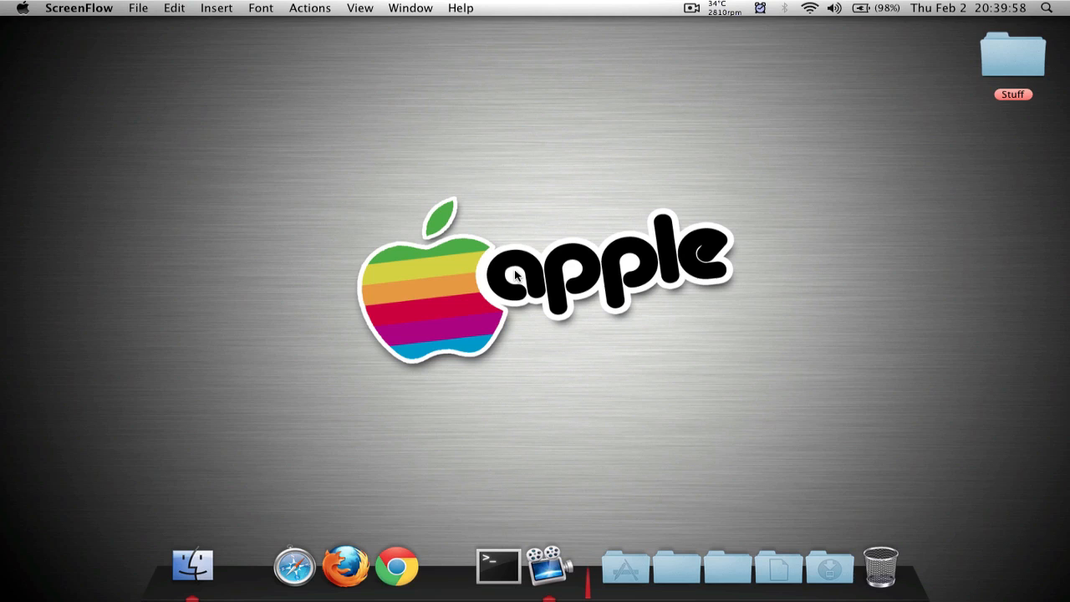
mouse_move(309, 554)
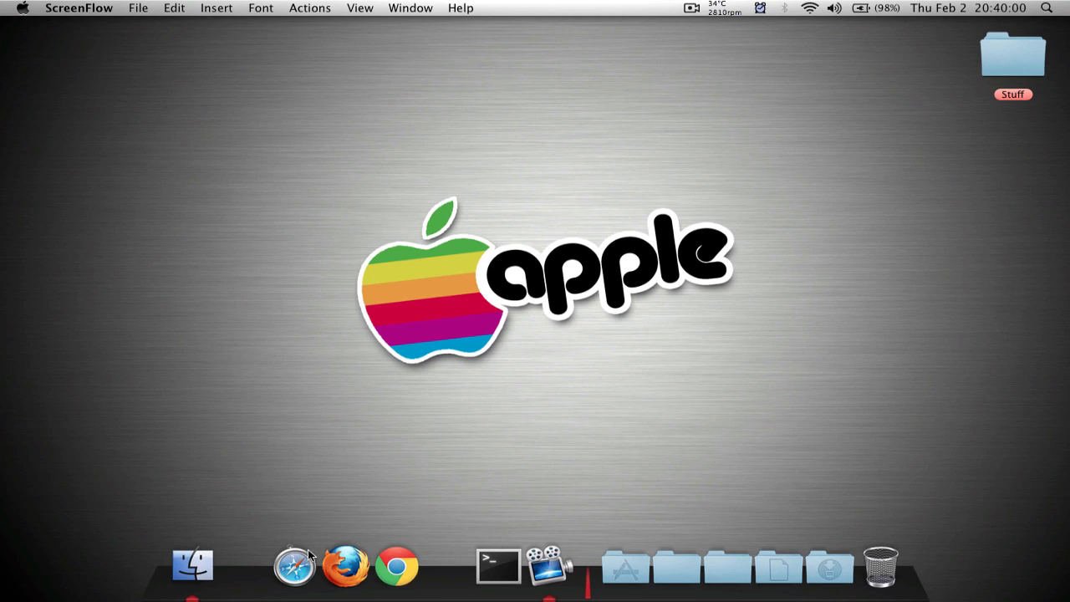
Launch Safari and empty its cache via Safari > Empty Cache, confirming with Empty
click(294, 564)
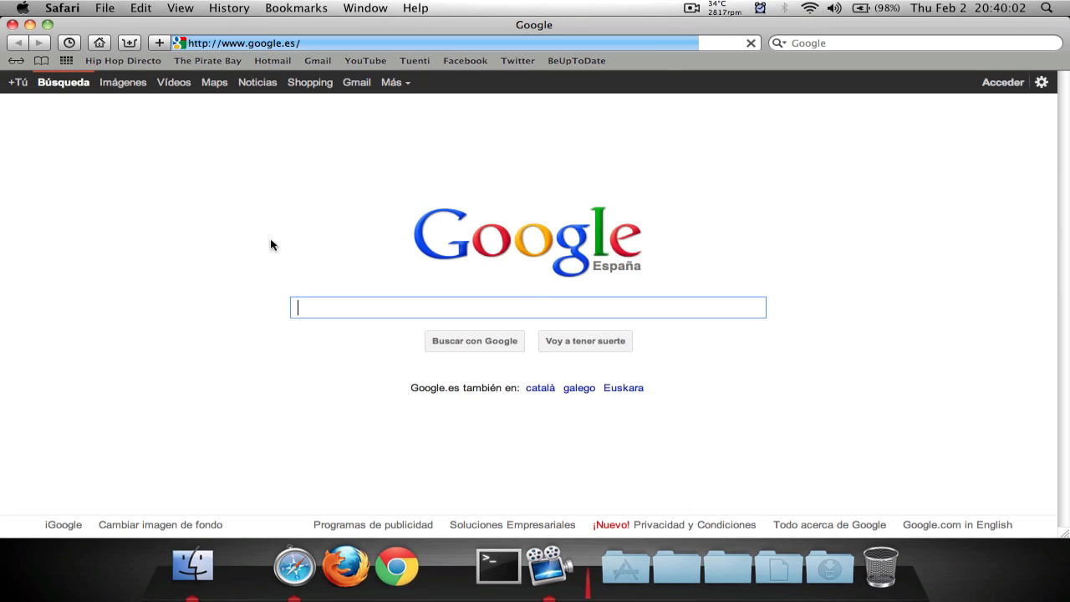
click(61, 7)
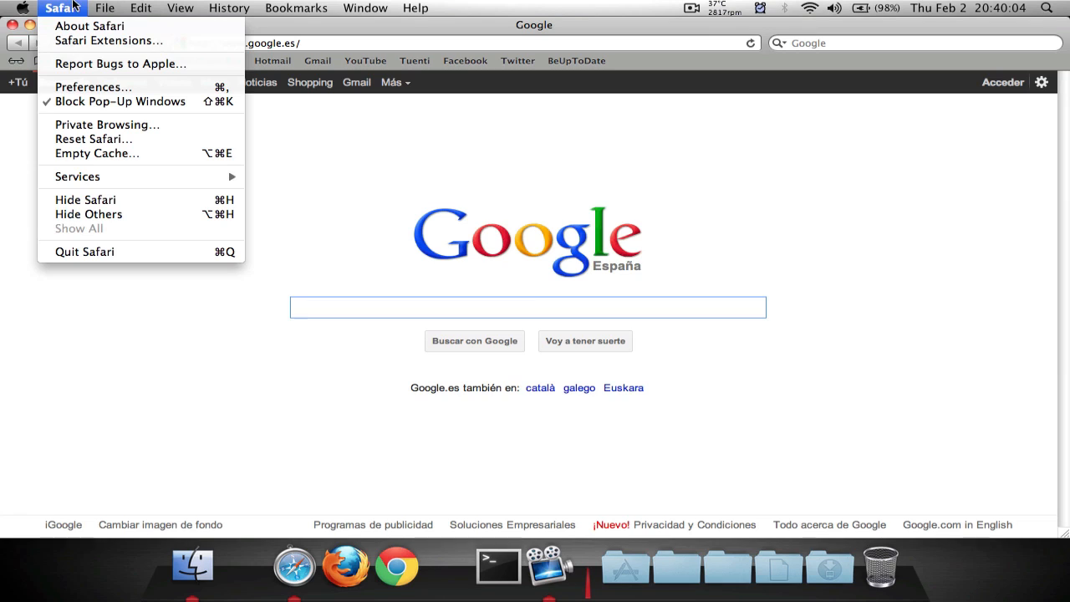
mouse_move(97, 153)
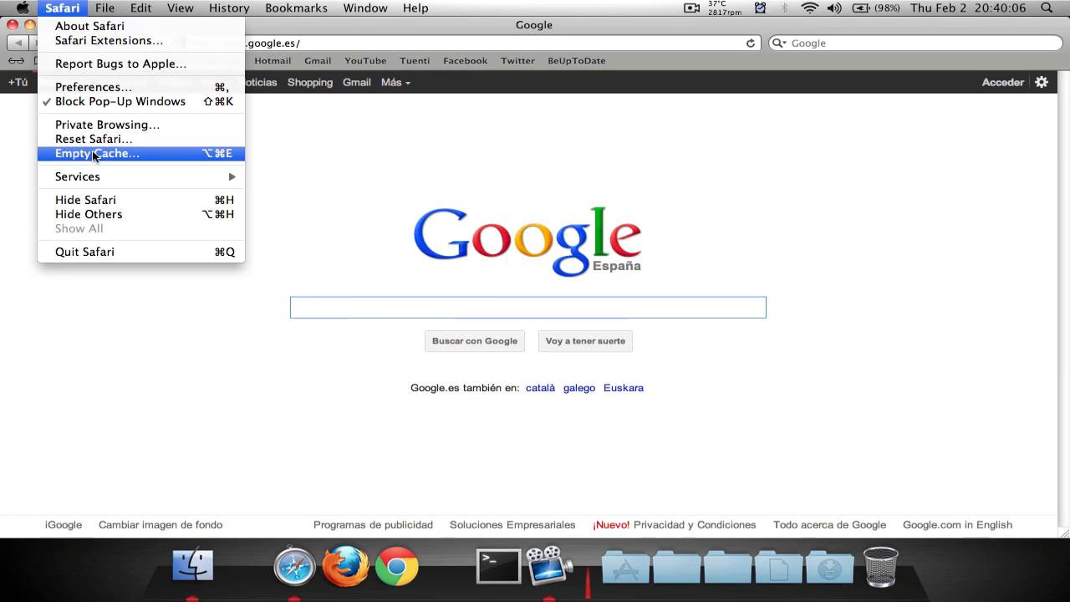
click(96, 153)
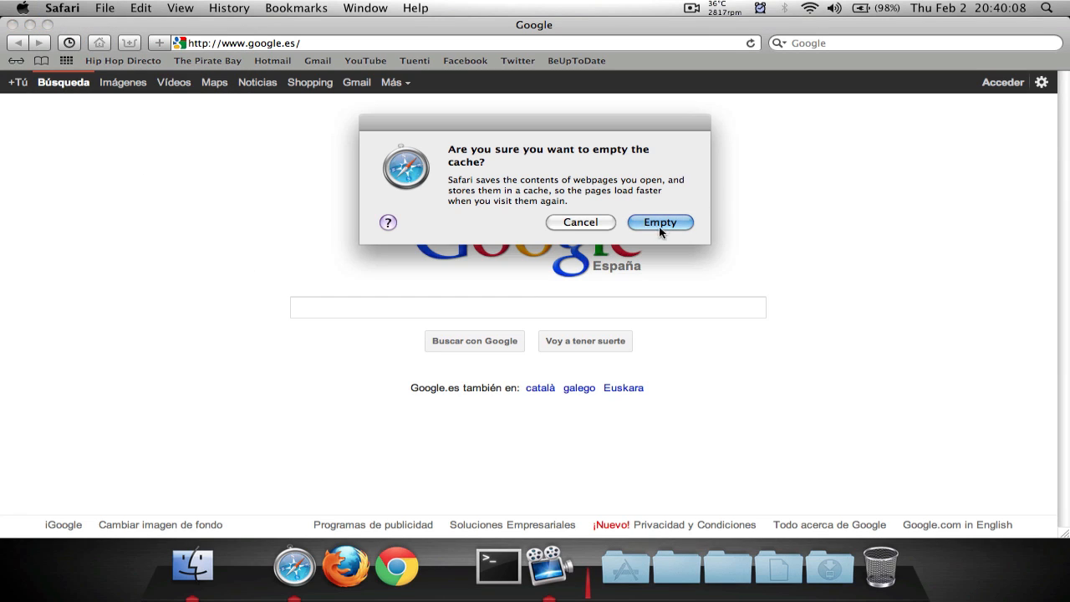
click(660, 222)
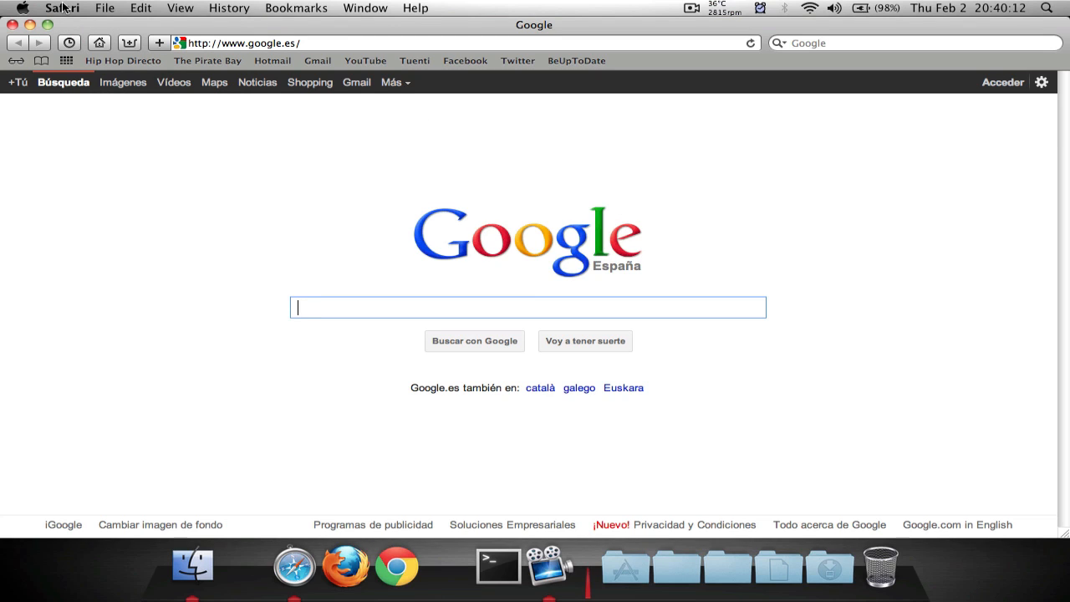
Reset Safari with Top Sites and saved passwords left unchecked
click(62, 8)
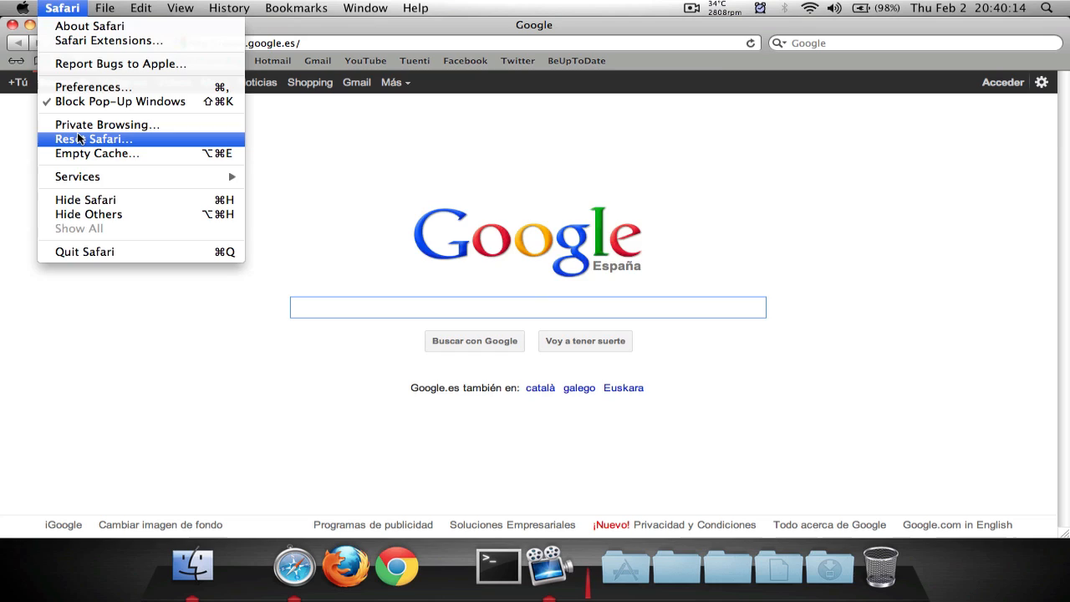
click(93, 138)
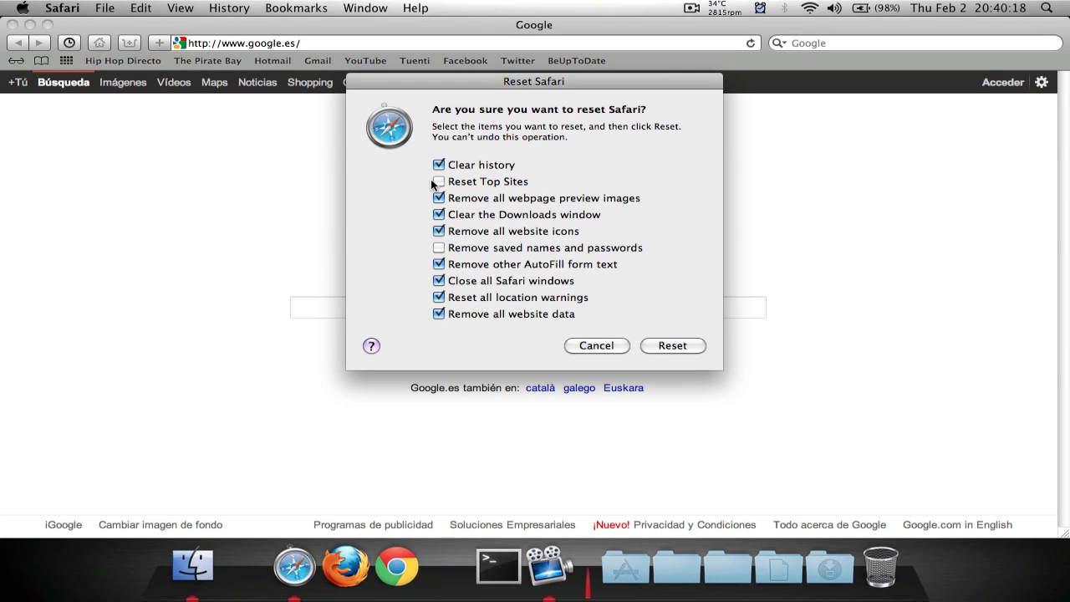
click(438, 182)
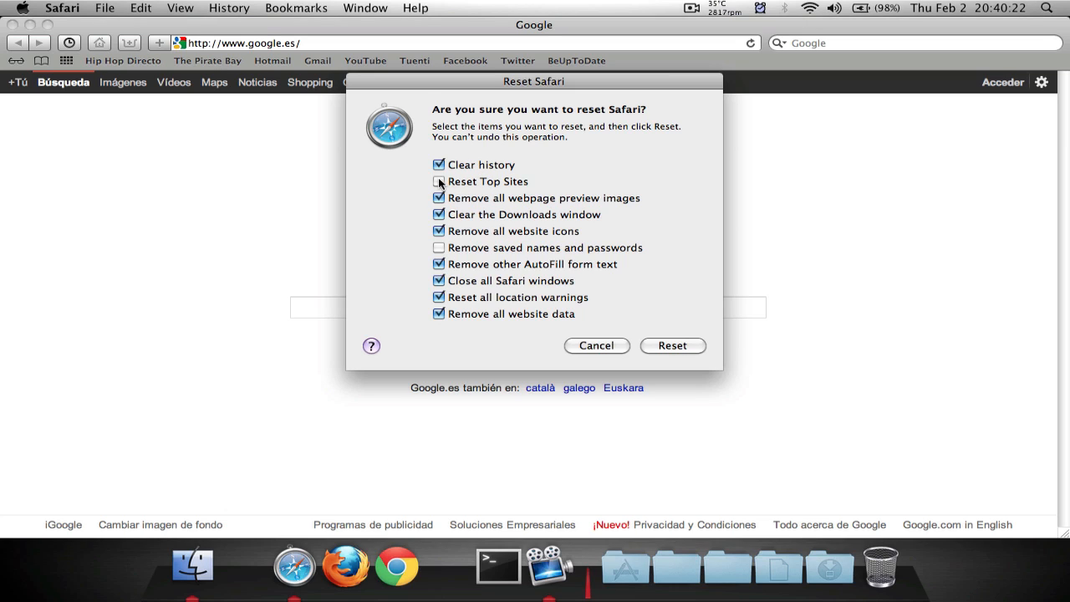
click(439, 182)
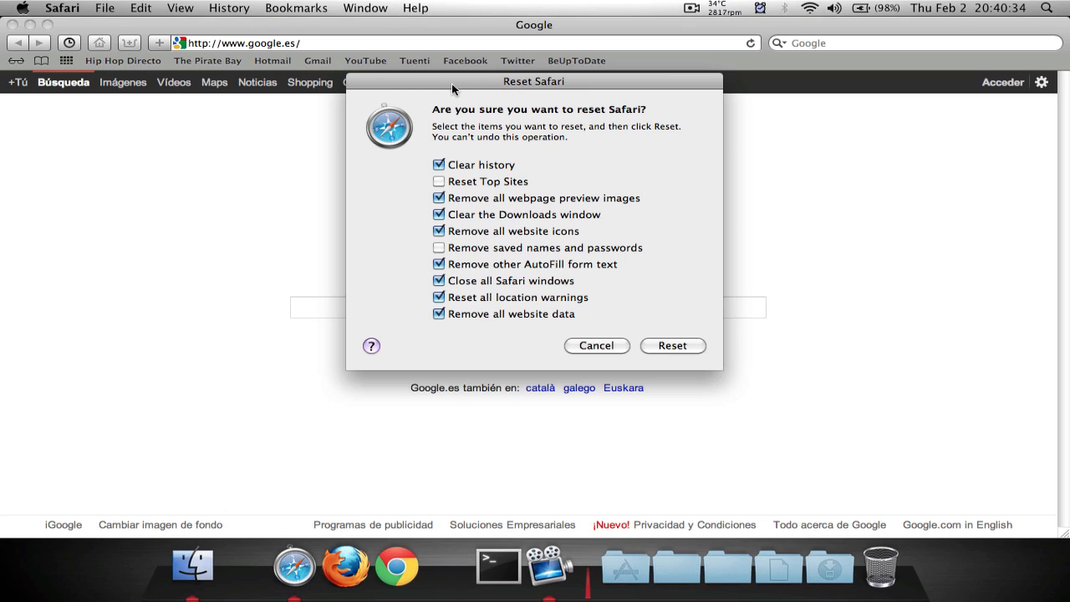
mouse_move(508, 86)
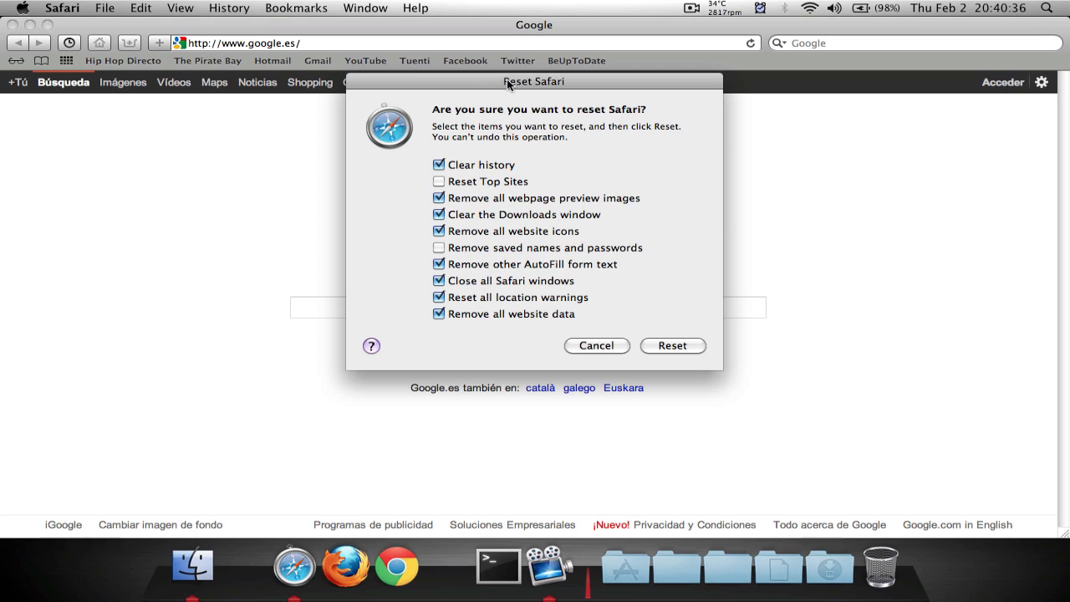
mouse_move(451, 244)
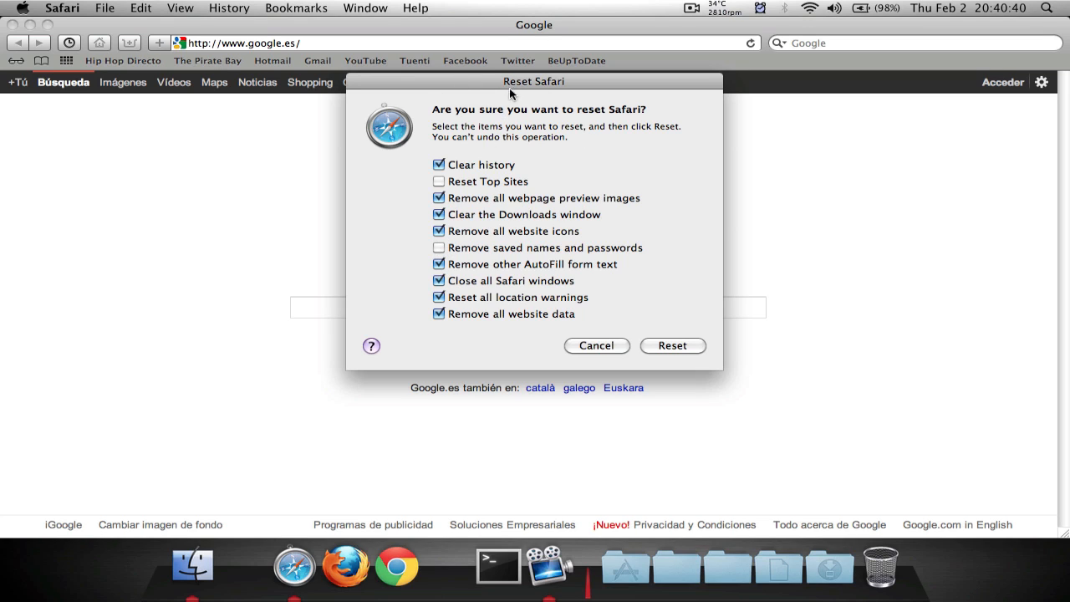
mouse_move(474, 98)
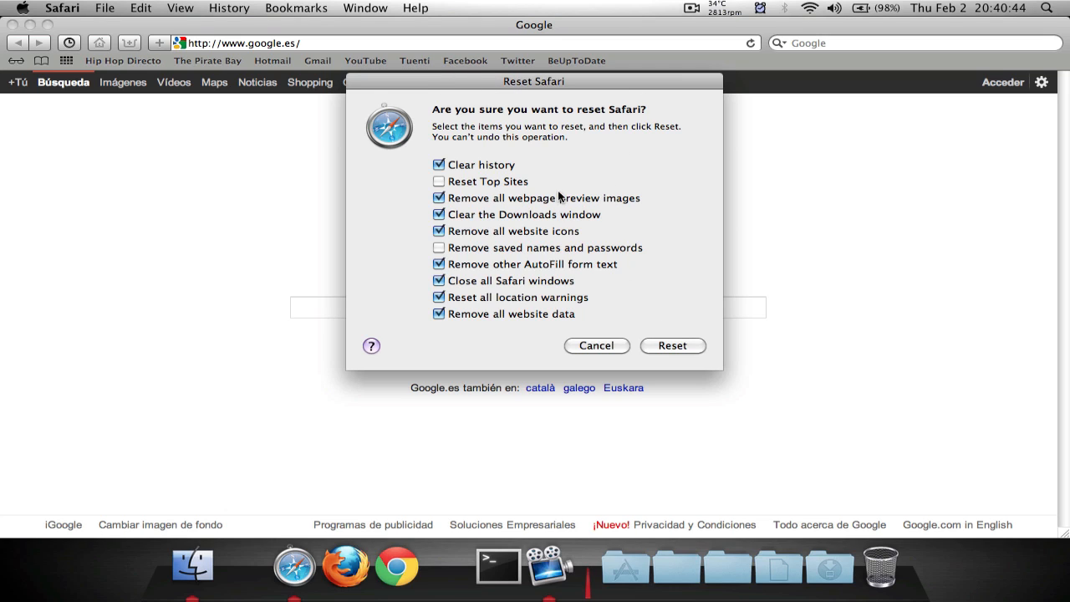
mouse_move(672, 345)
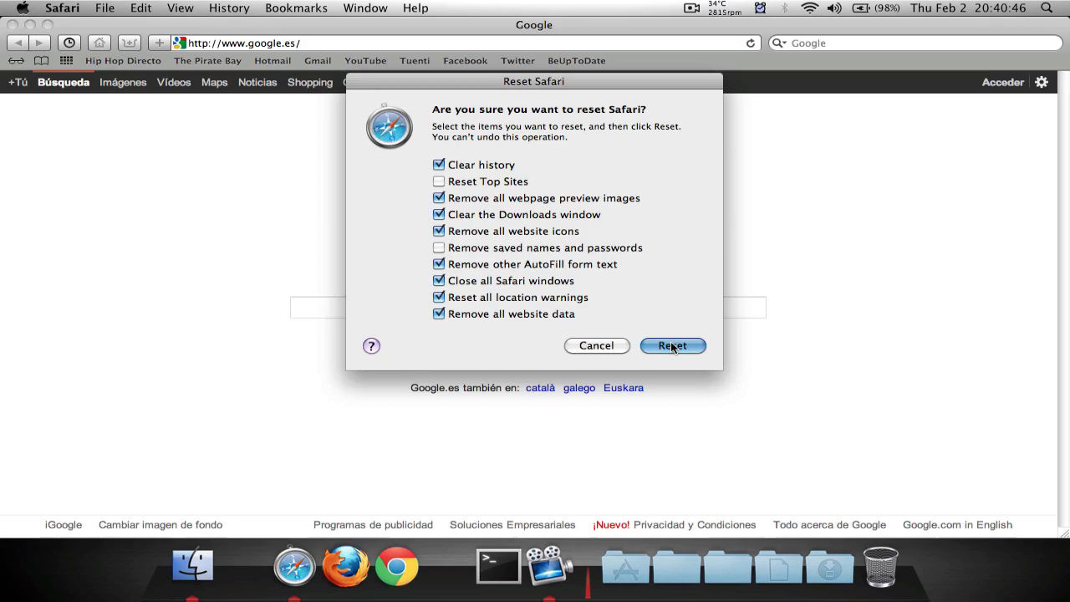
click(672, 345)
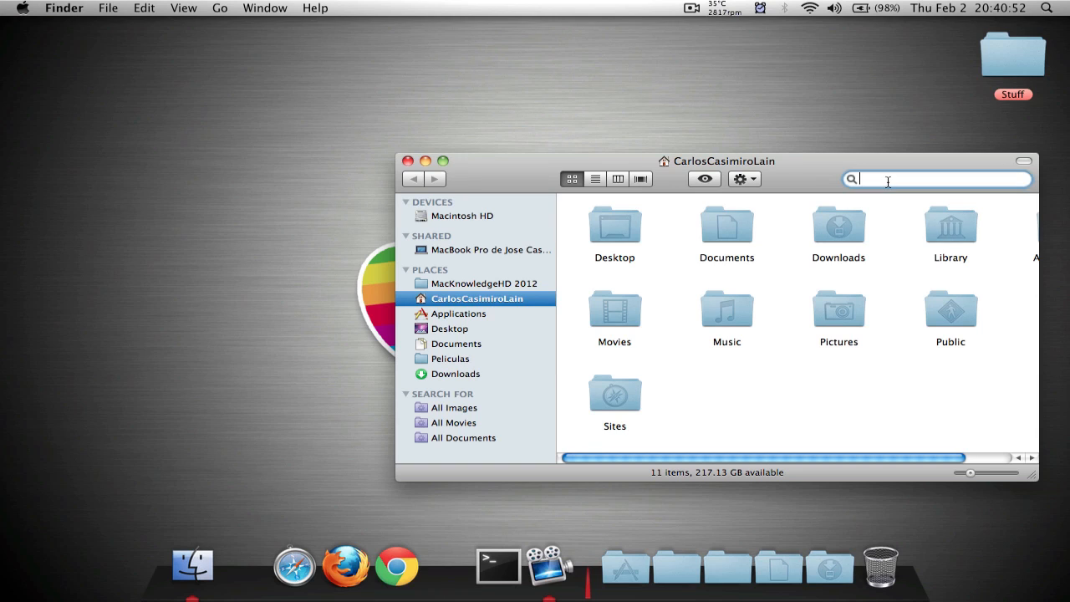
Search Finder for 'safari' and select the leftover file in Safari's History folder
text(safari)
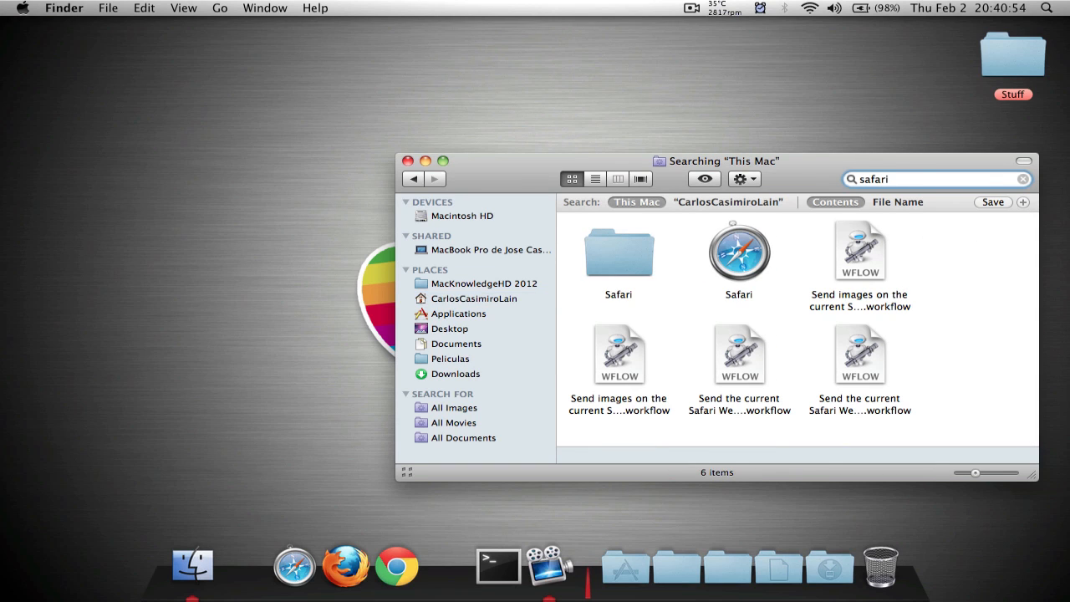
double_click(619, 250)
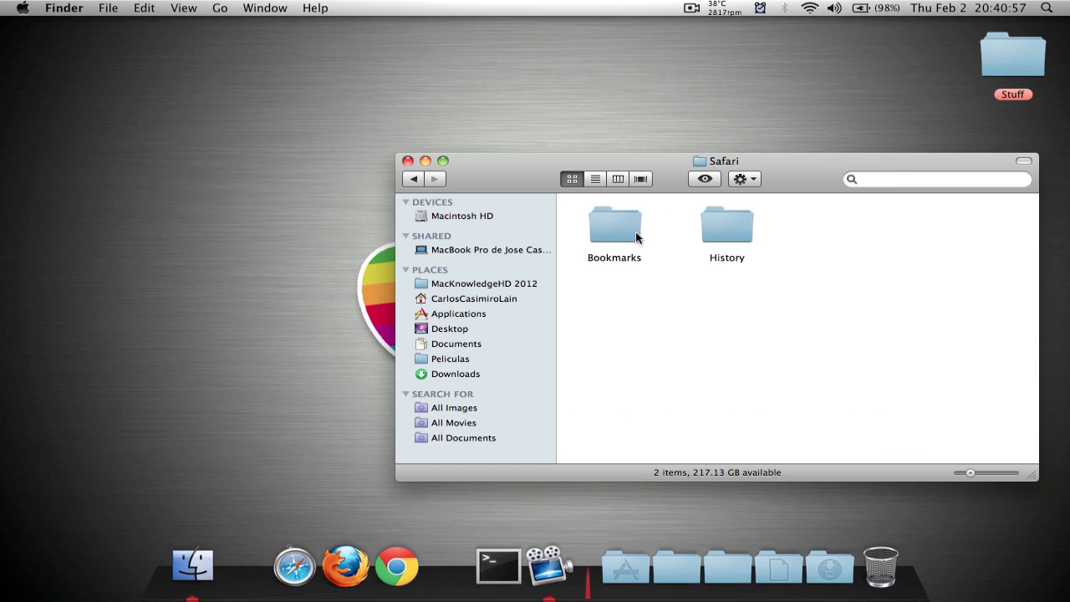
double_click(614, 224)
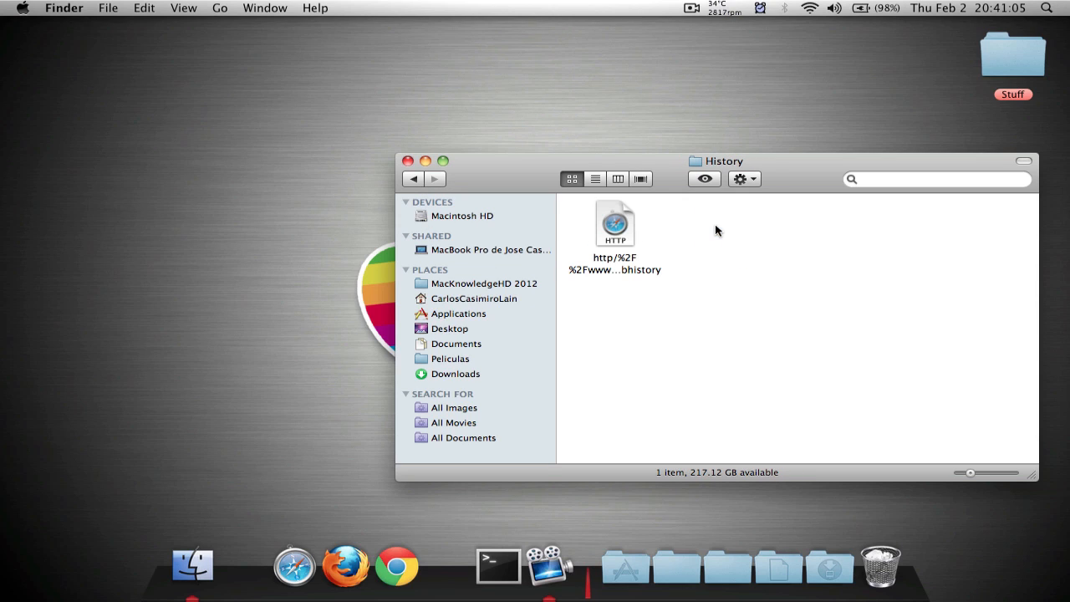
click(614, 223)
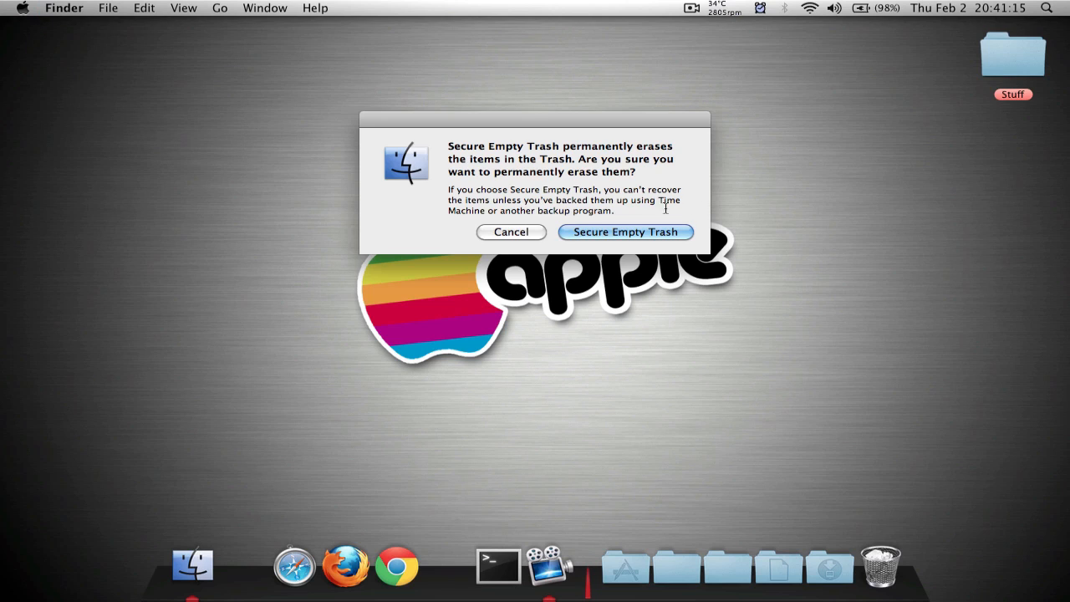
Confirm Secure Empty Trash to permanently erase the 8 trashed items
click(625, 231)
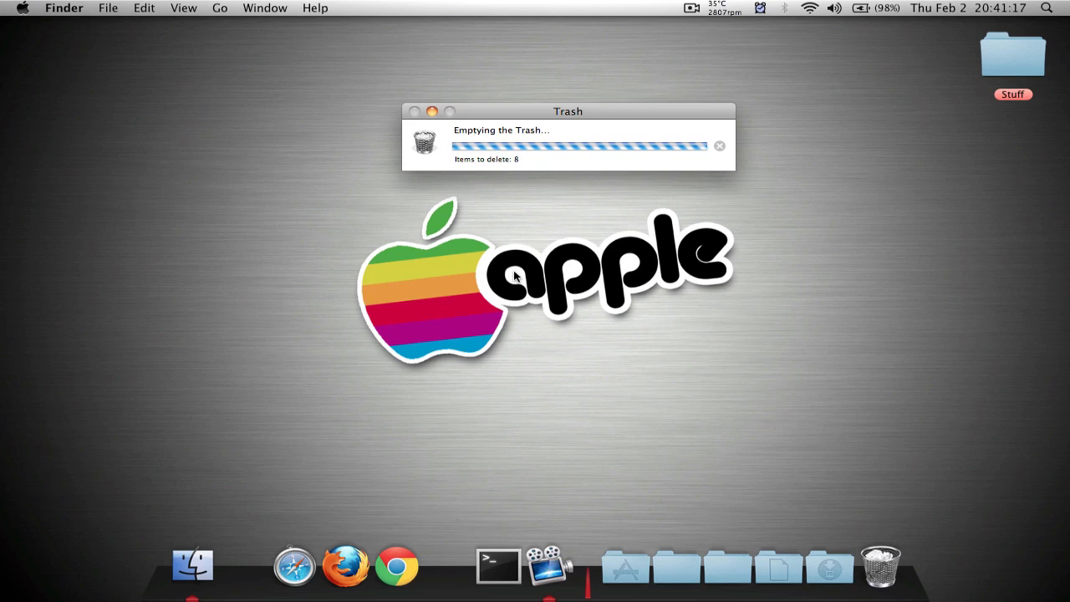